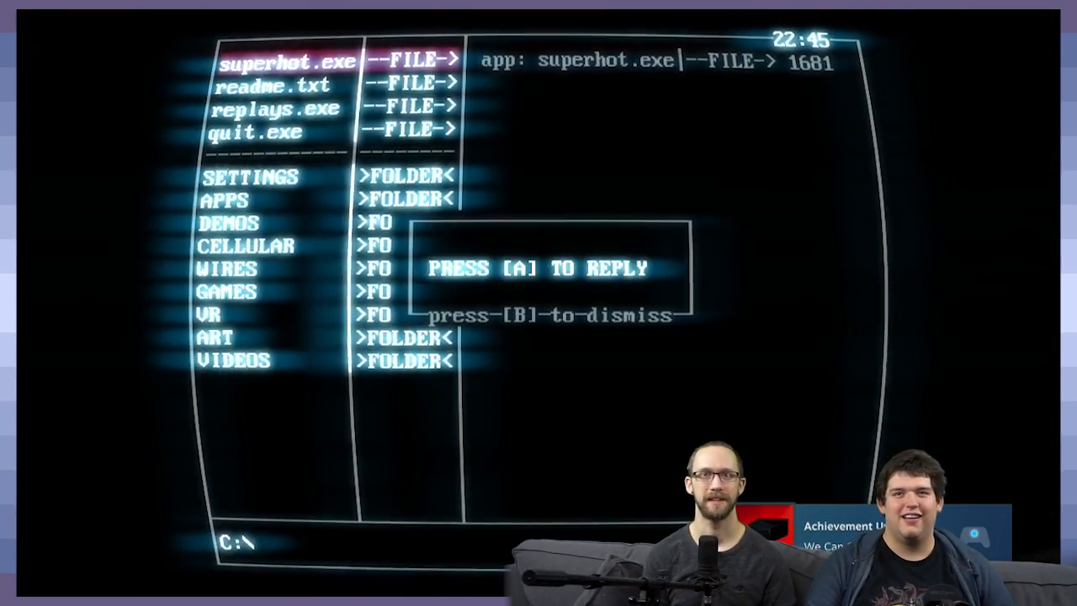
Reply in guruCHAT that it felt like my room but somehow I knew it was, like in a dream.
{"action": "key", "text": "a"}
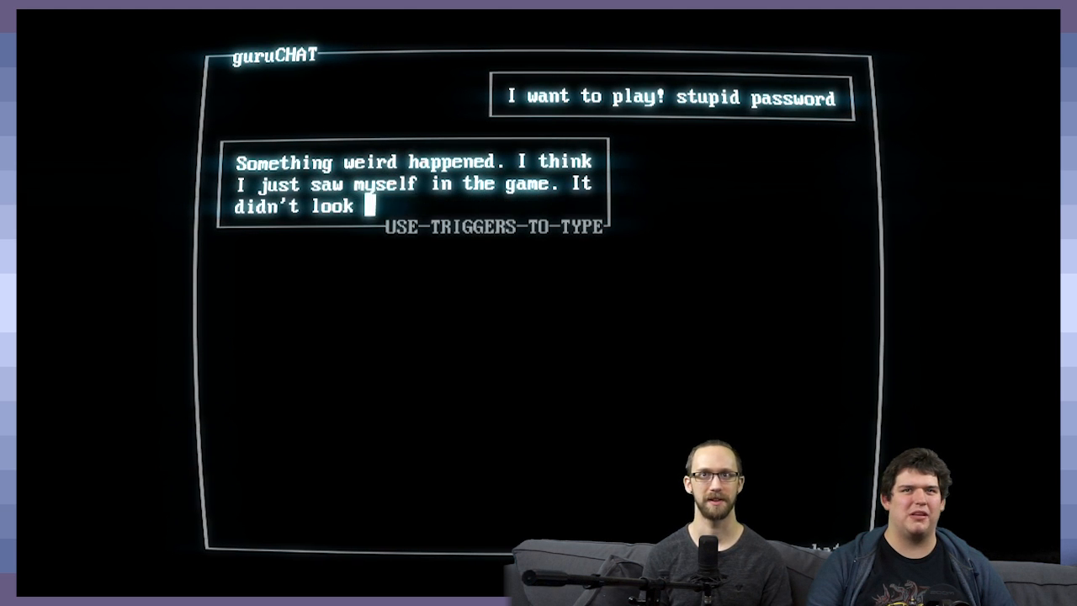
{"action": "type", "text": "like my room, but somehow I knew it was. Like in a dream."}
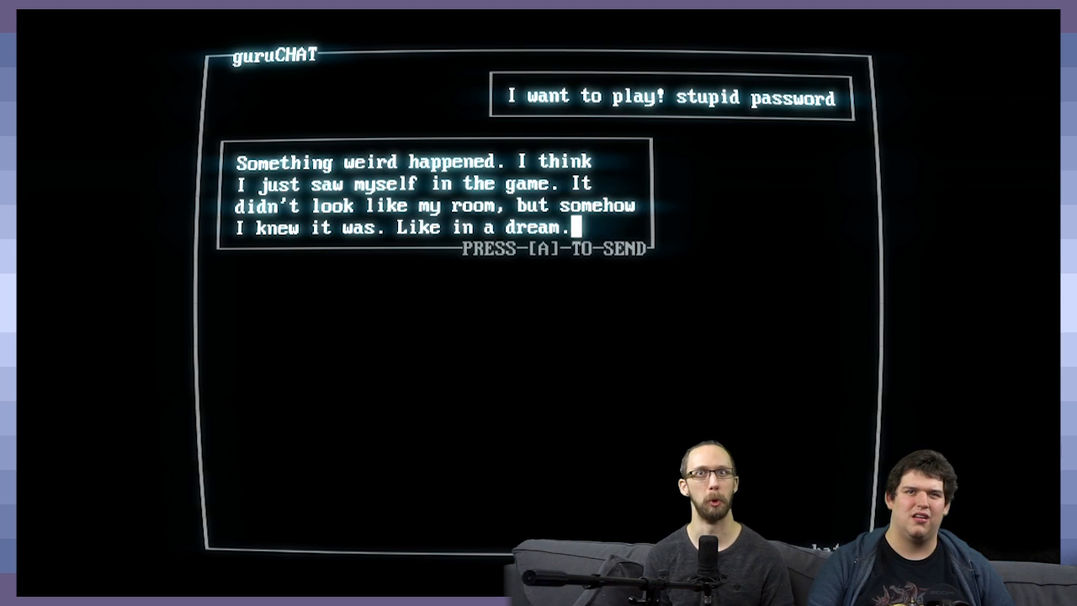
{"action": "key", "text": "a"}
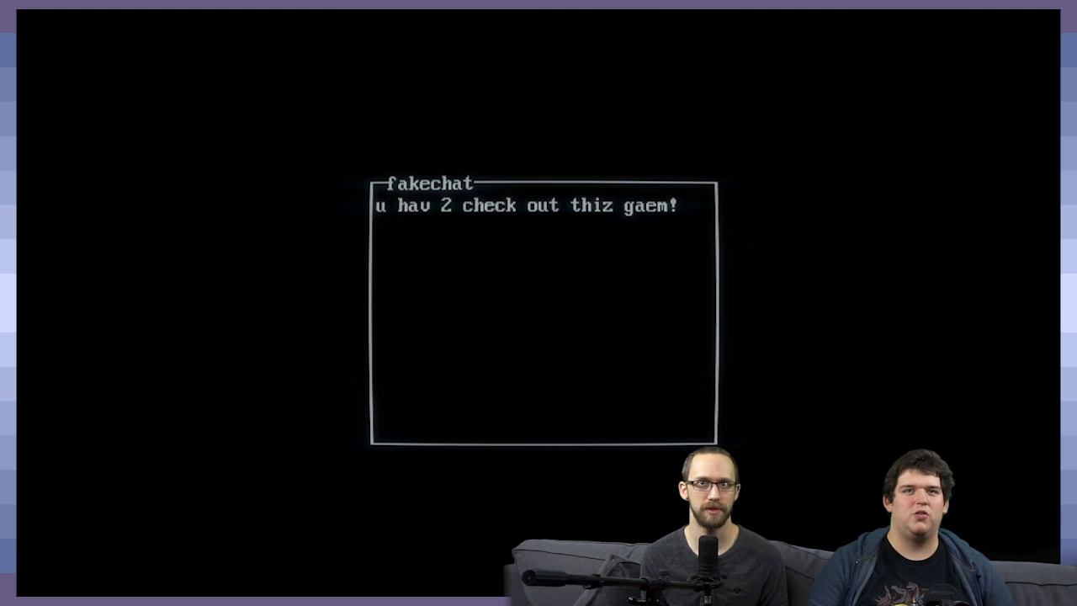
Chat in fakechat asking about the new game, whether the crack is legal, and how to try it.
{"action": "type", "text": "i want"}
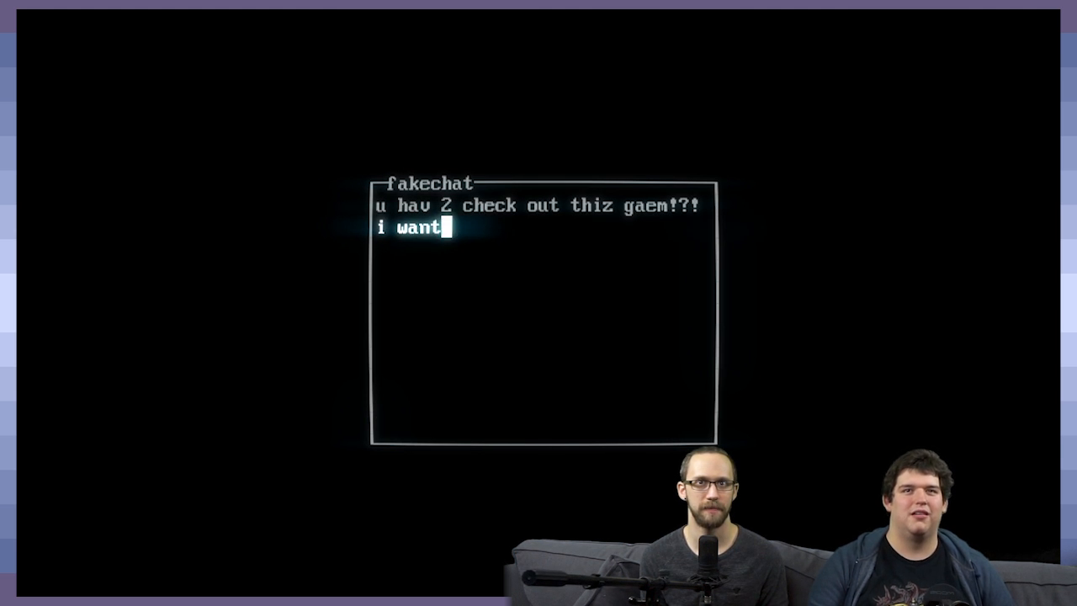
{"action": "type", "text": "new gaem?"}
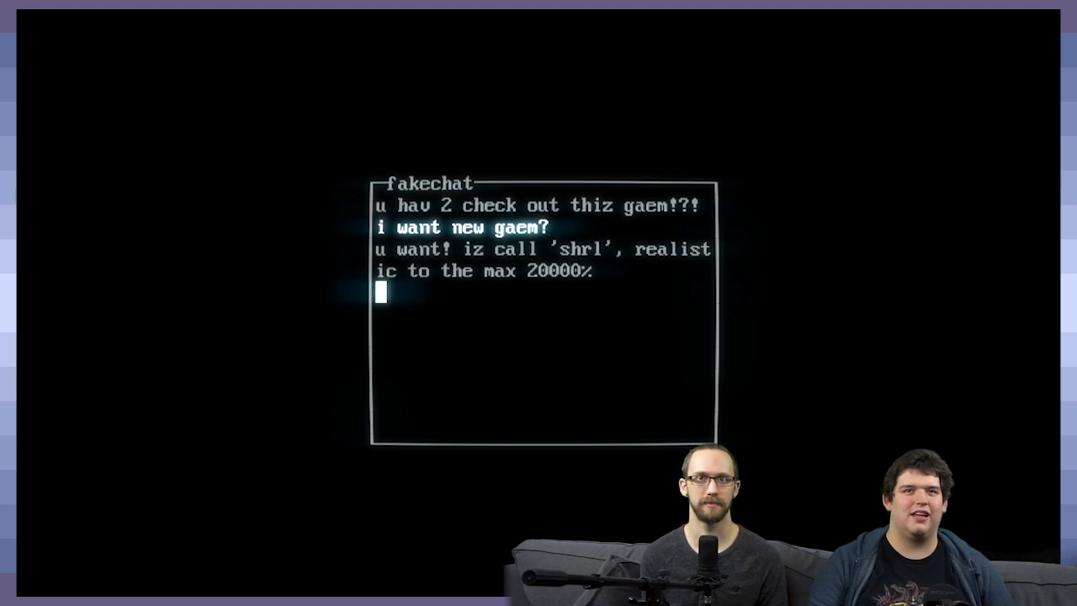
{"action": "type", "text": "is dis legal crack?"}
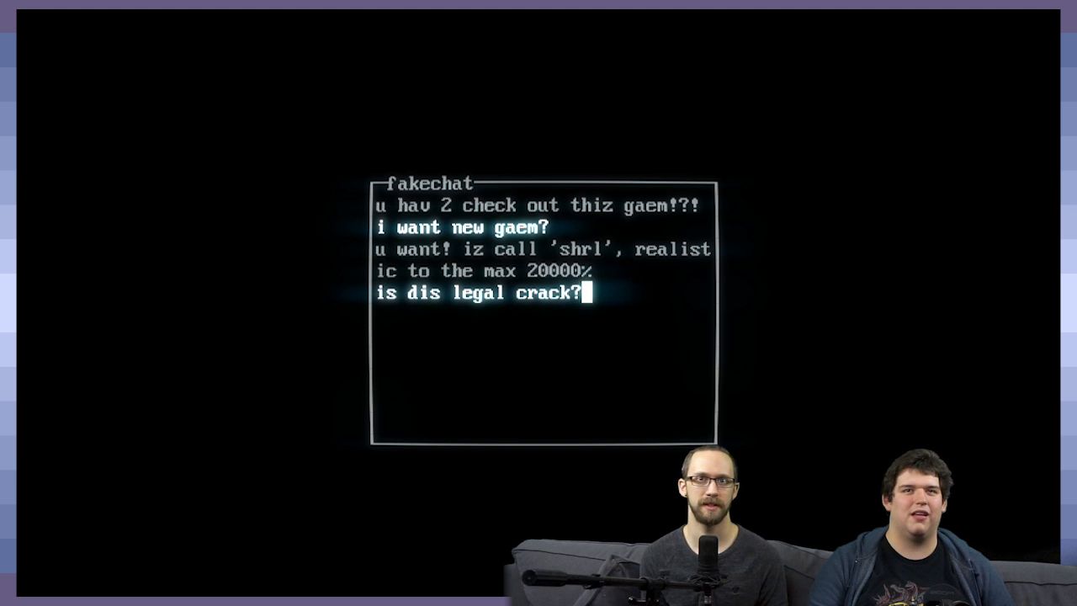
{"action": "type", "text": "this is crack, no legal"}
{"action": "type", "text": "i don"}
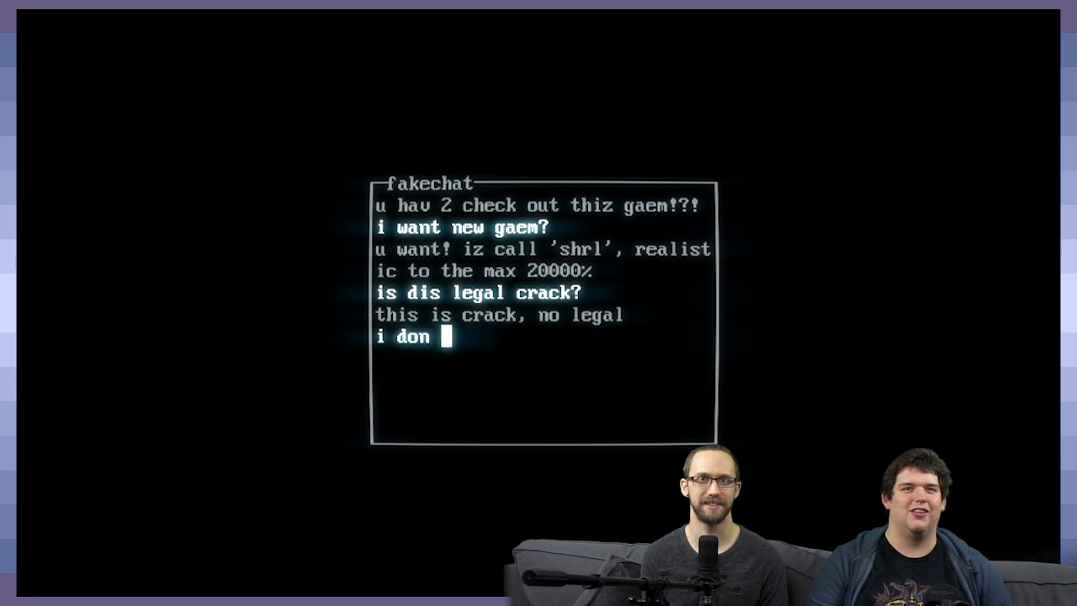
{"action": "type", "text": "konw"}
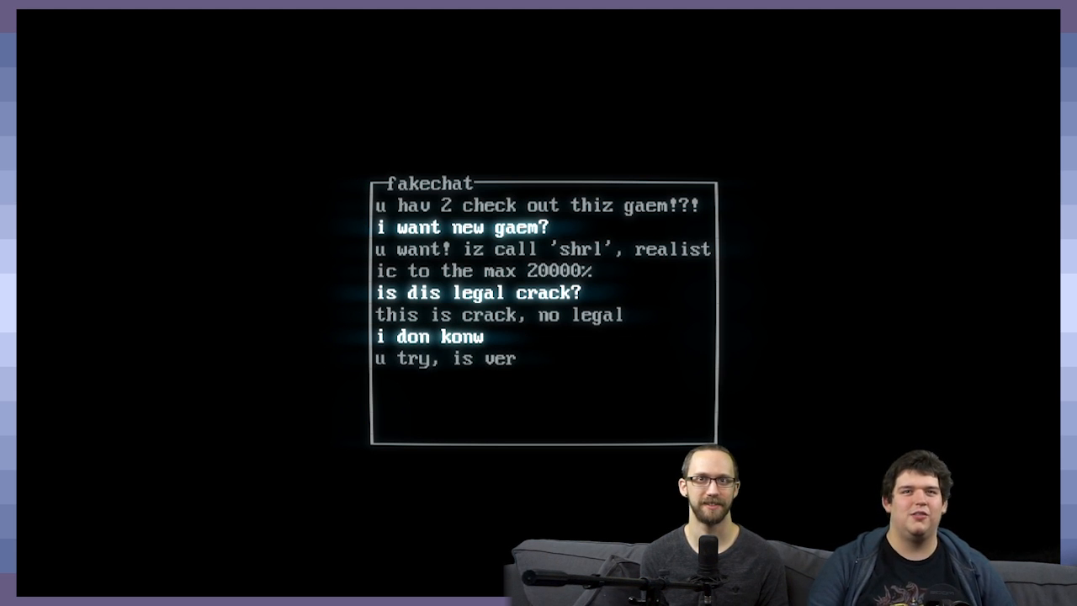
{"action": "type", "text": "ok, I want try, what do?"}
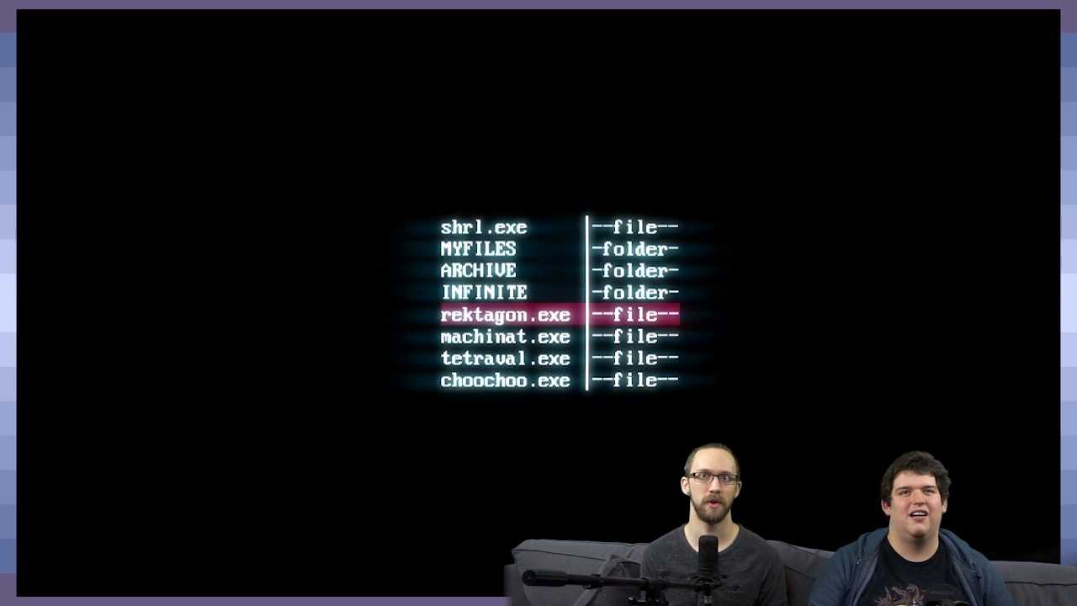
Move the file-list selection up to shrl.exe and run it.
{"action": "key", "text": "down"}
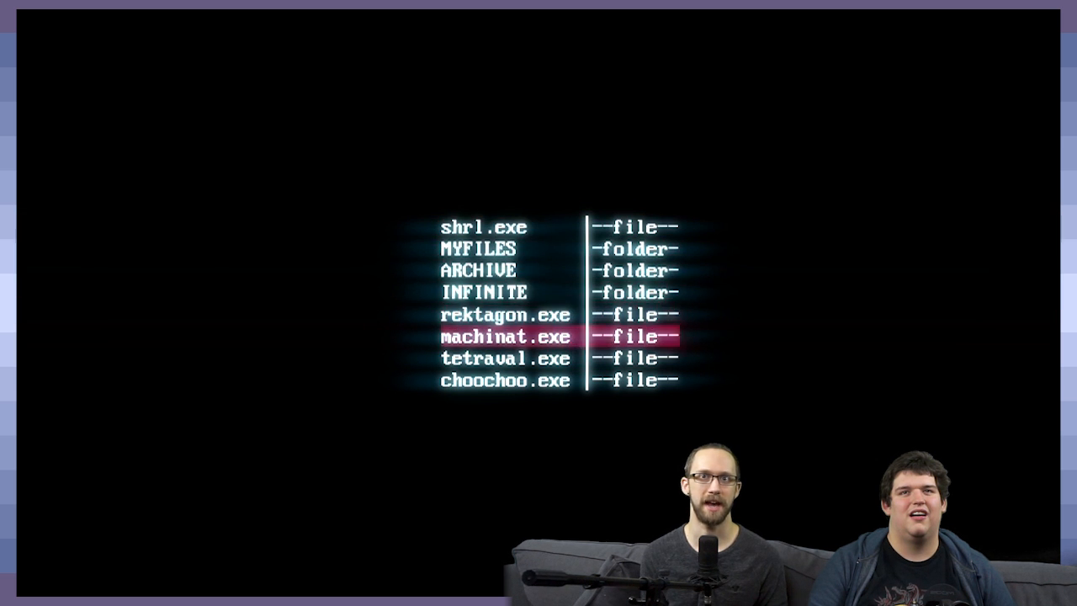
{"action": "key", "text": "up"}
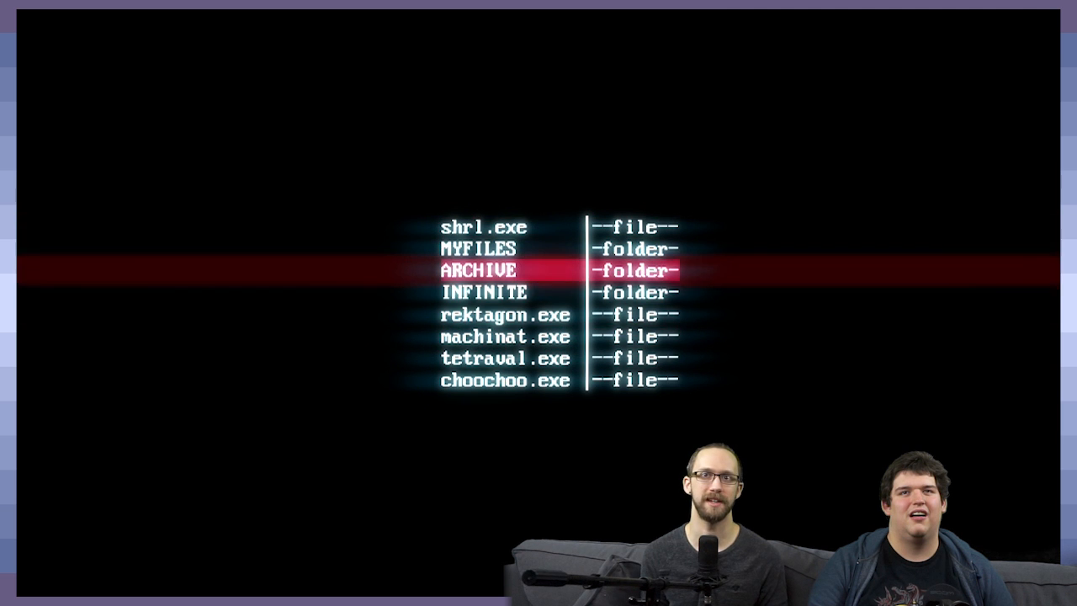
{"action": "key", "text": "up"}
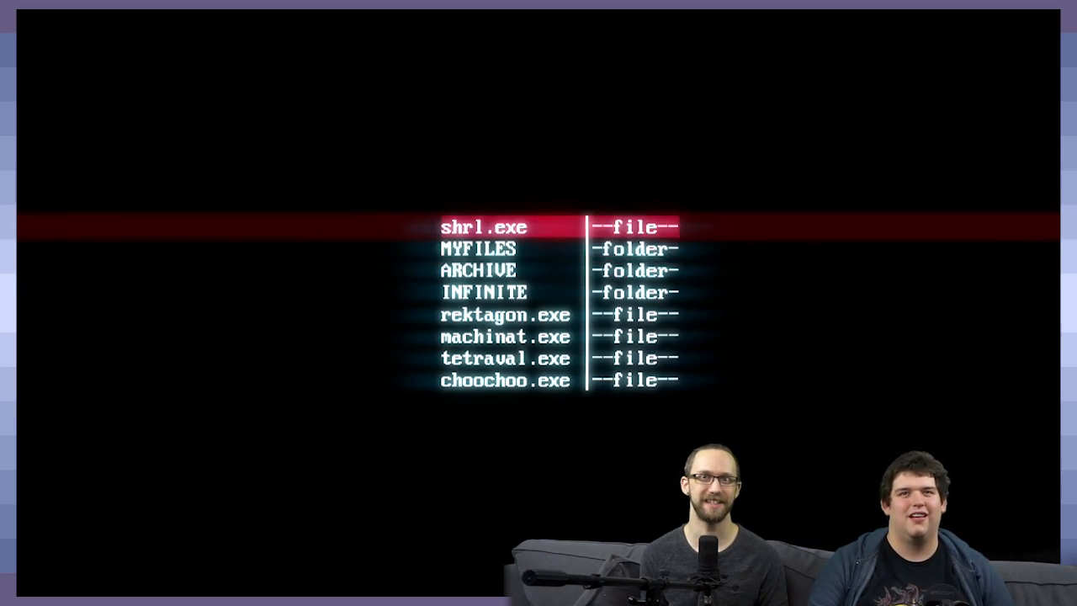
{"action": "left_click", "coordinate": [484, 227]}
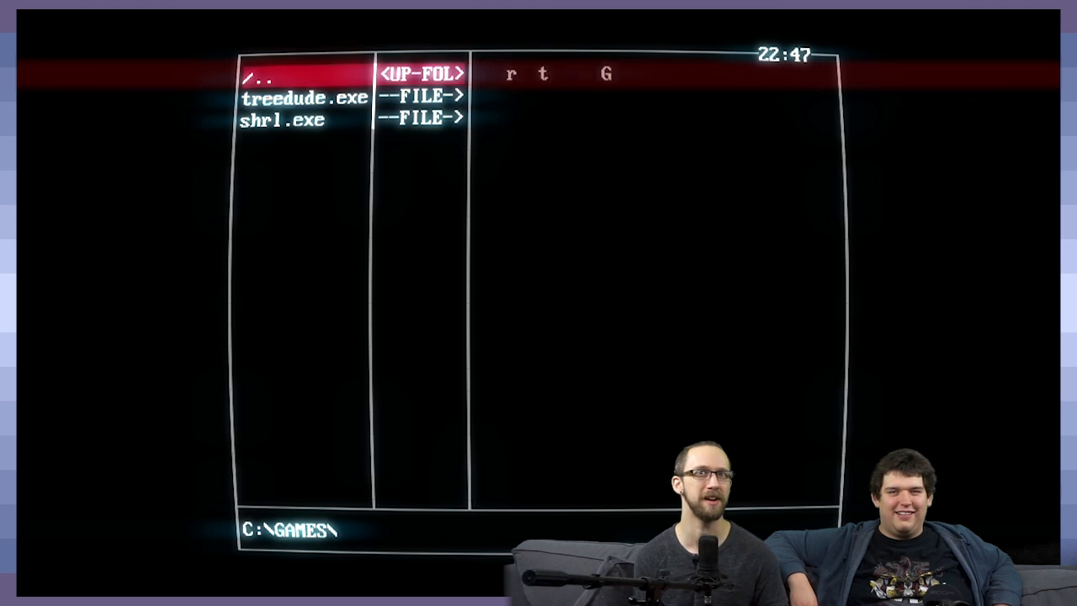
Go up from GAMES to the C:\ root and open readme.txt.
{"action": "left_click", "coordinate": [260, 74]}
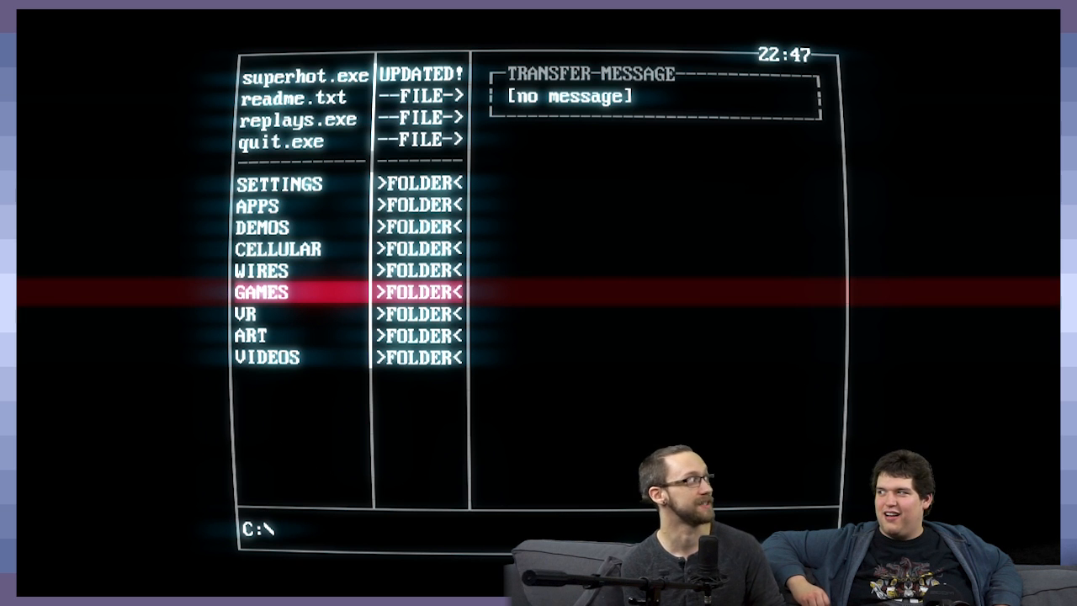
{"action": "left_click", "coordinate": [297, 95]}
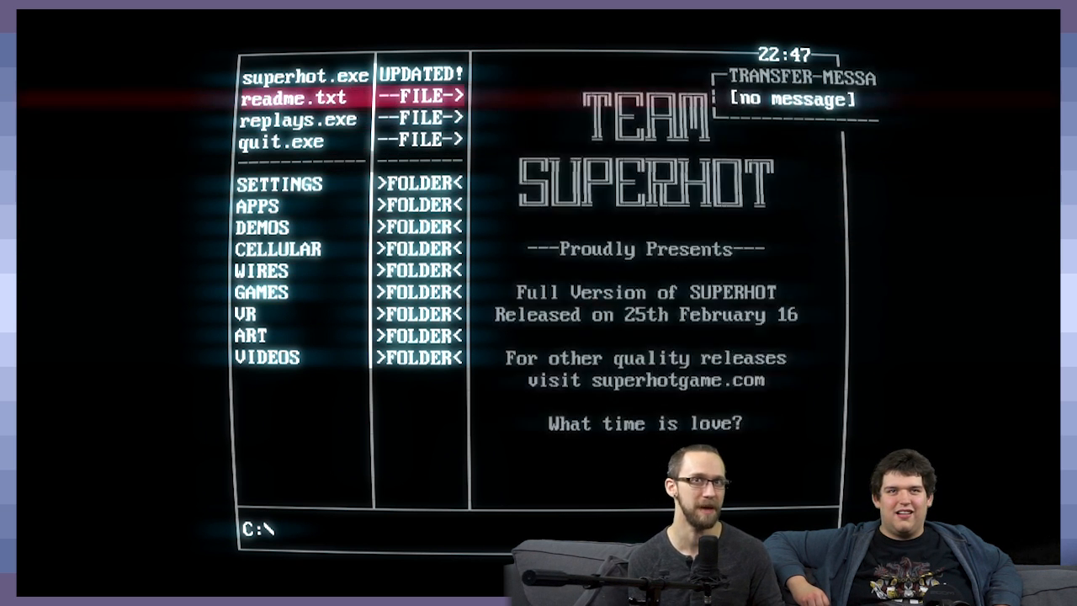